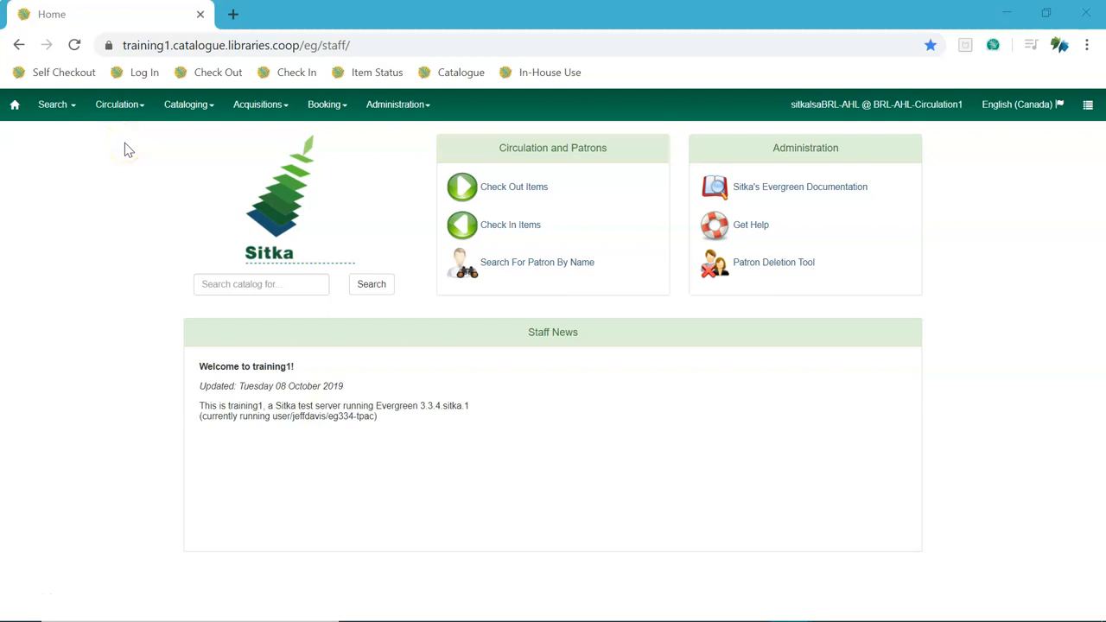
mouse_move(119, 105)
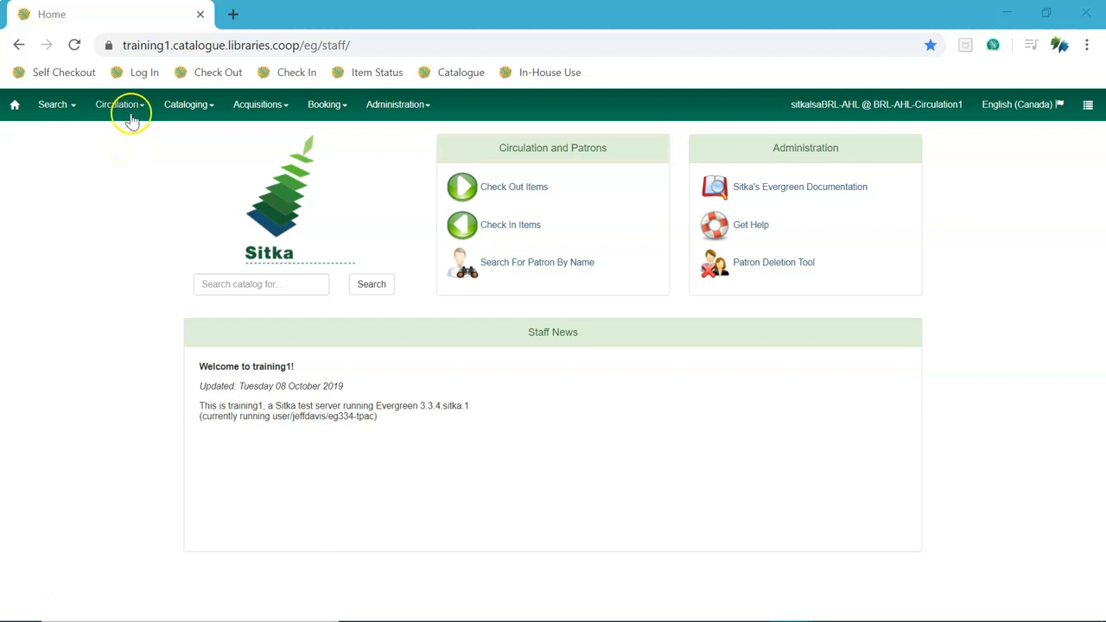
Expand the Circulation menu from the top navigation bar
left_click(119, 105)
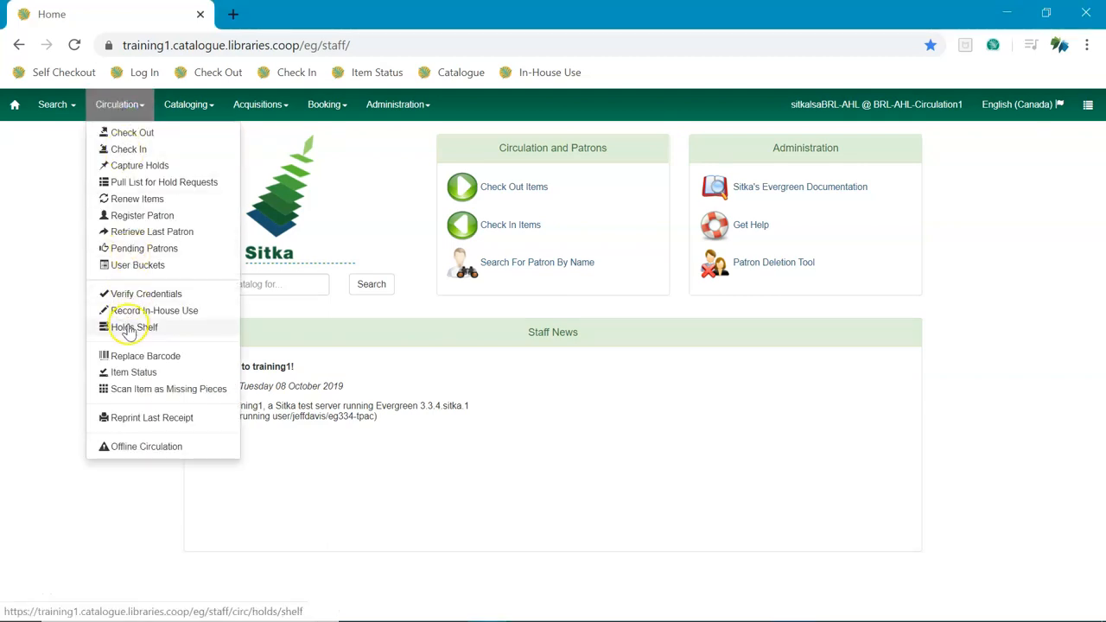
Bring up the Holds Shelf listing the eight holds waiting at BRL-AHL
left_click(134, 327)
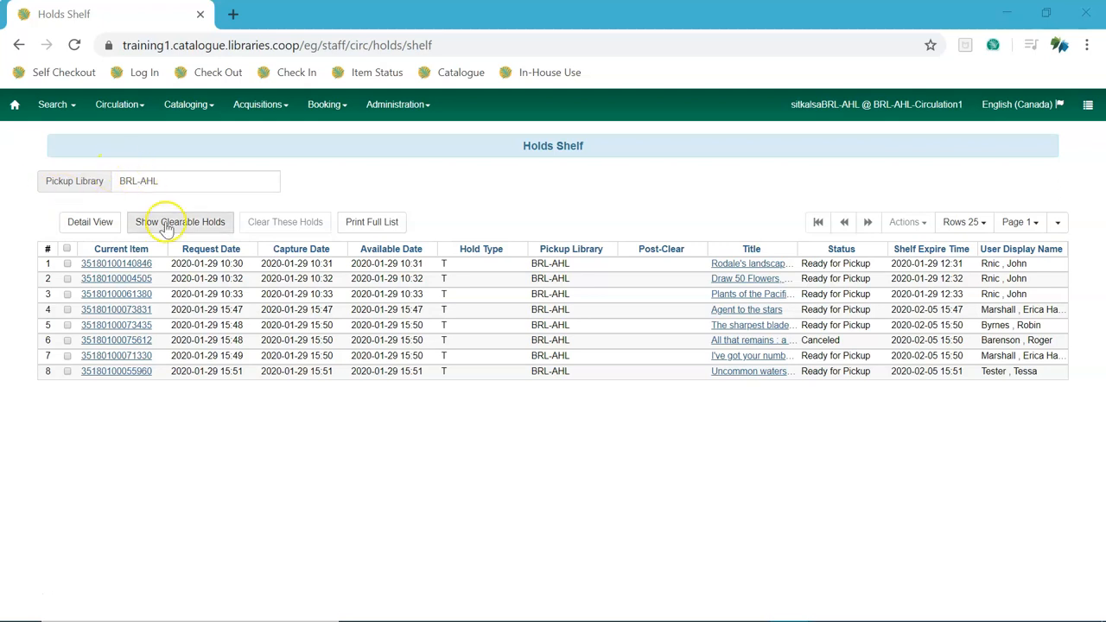
Show only the four clearable holds and clear them, yielding three Reshelve and one Needed for Hold
left_click(180, 223)
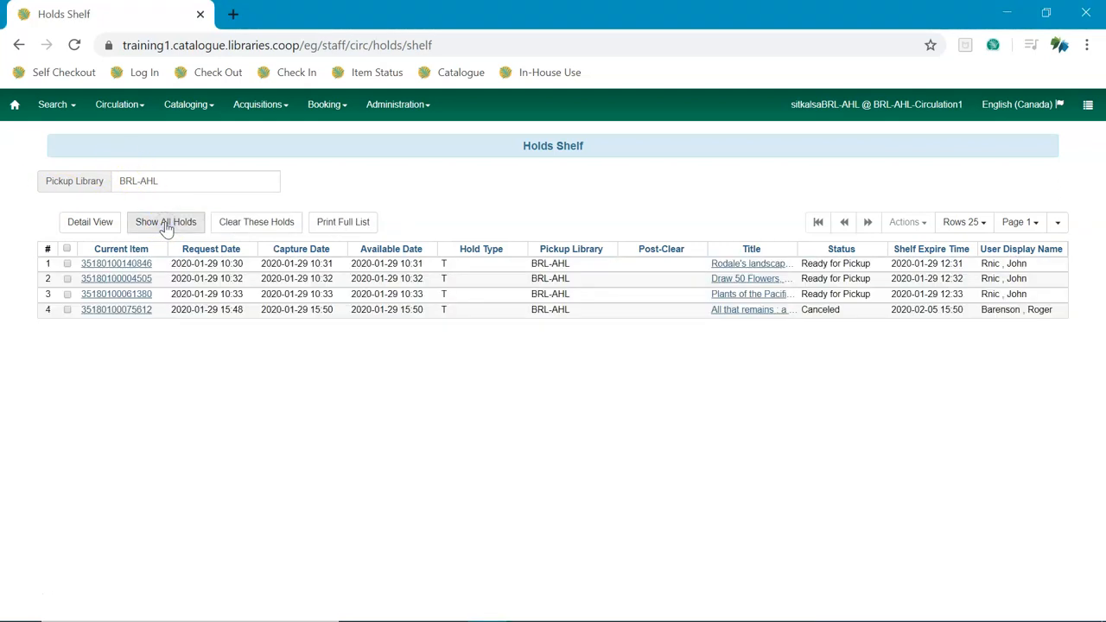
left_click(165, 222)
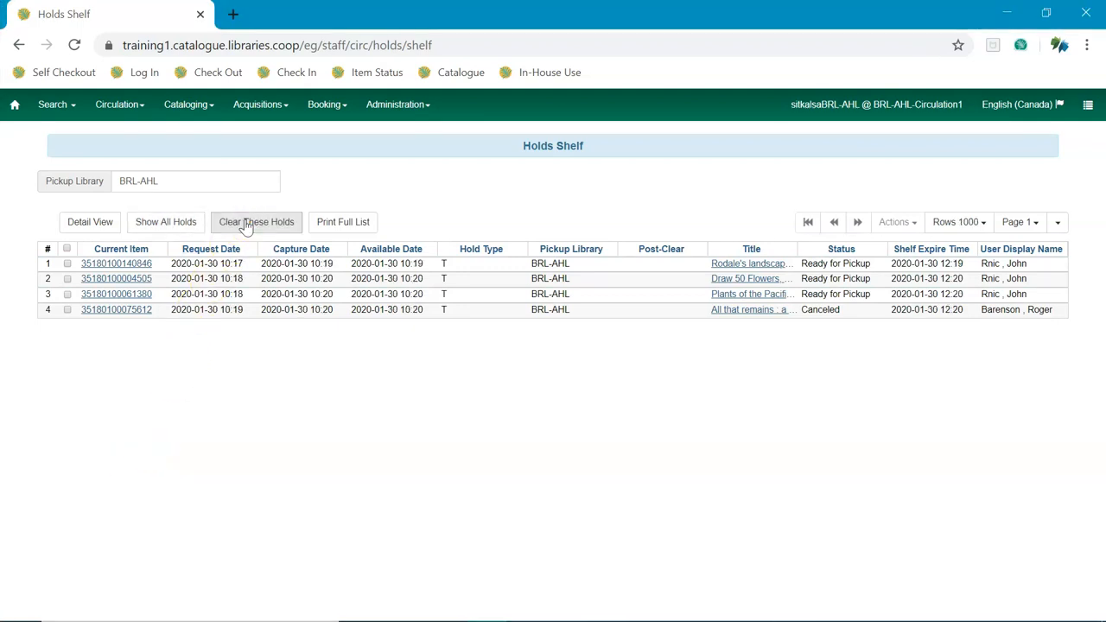
left_click(256, 221)
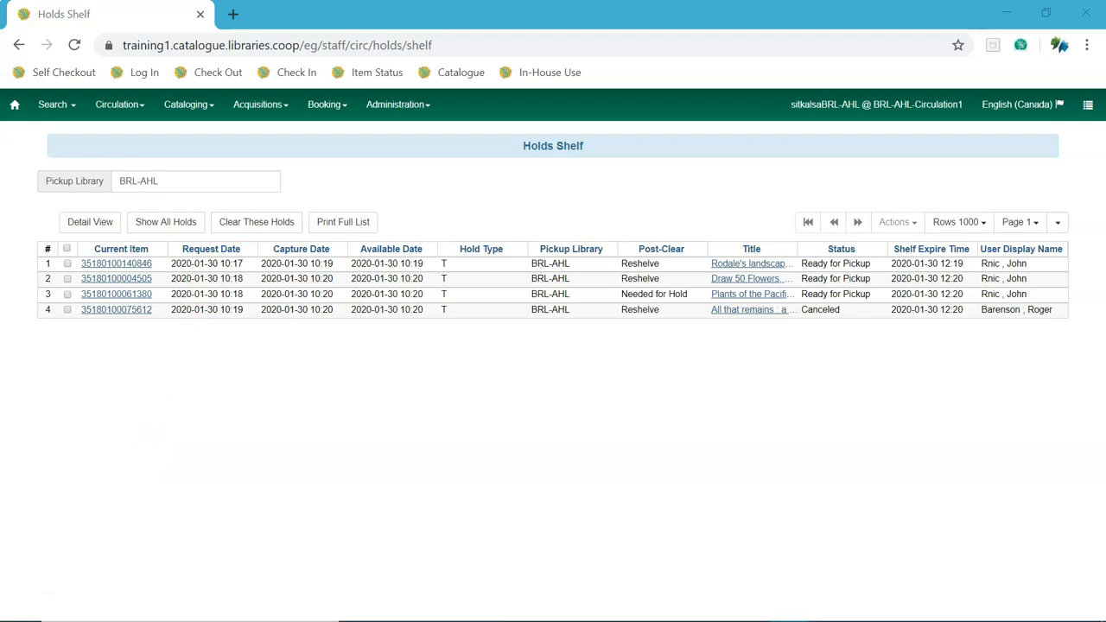